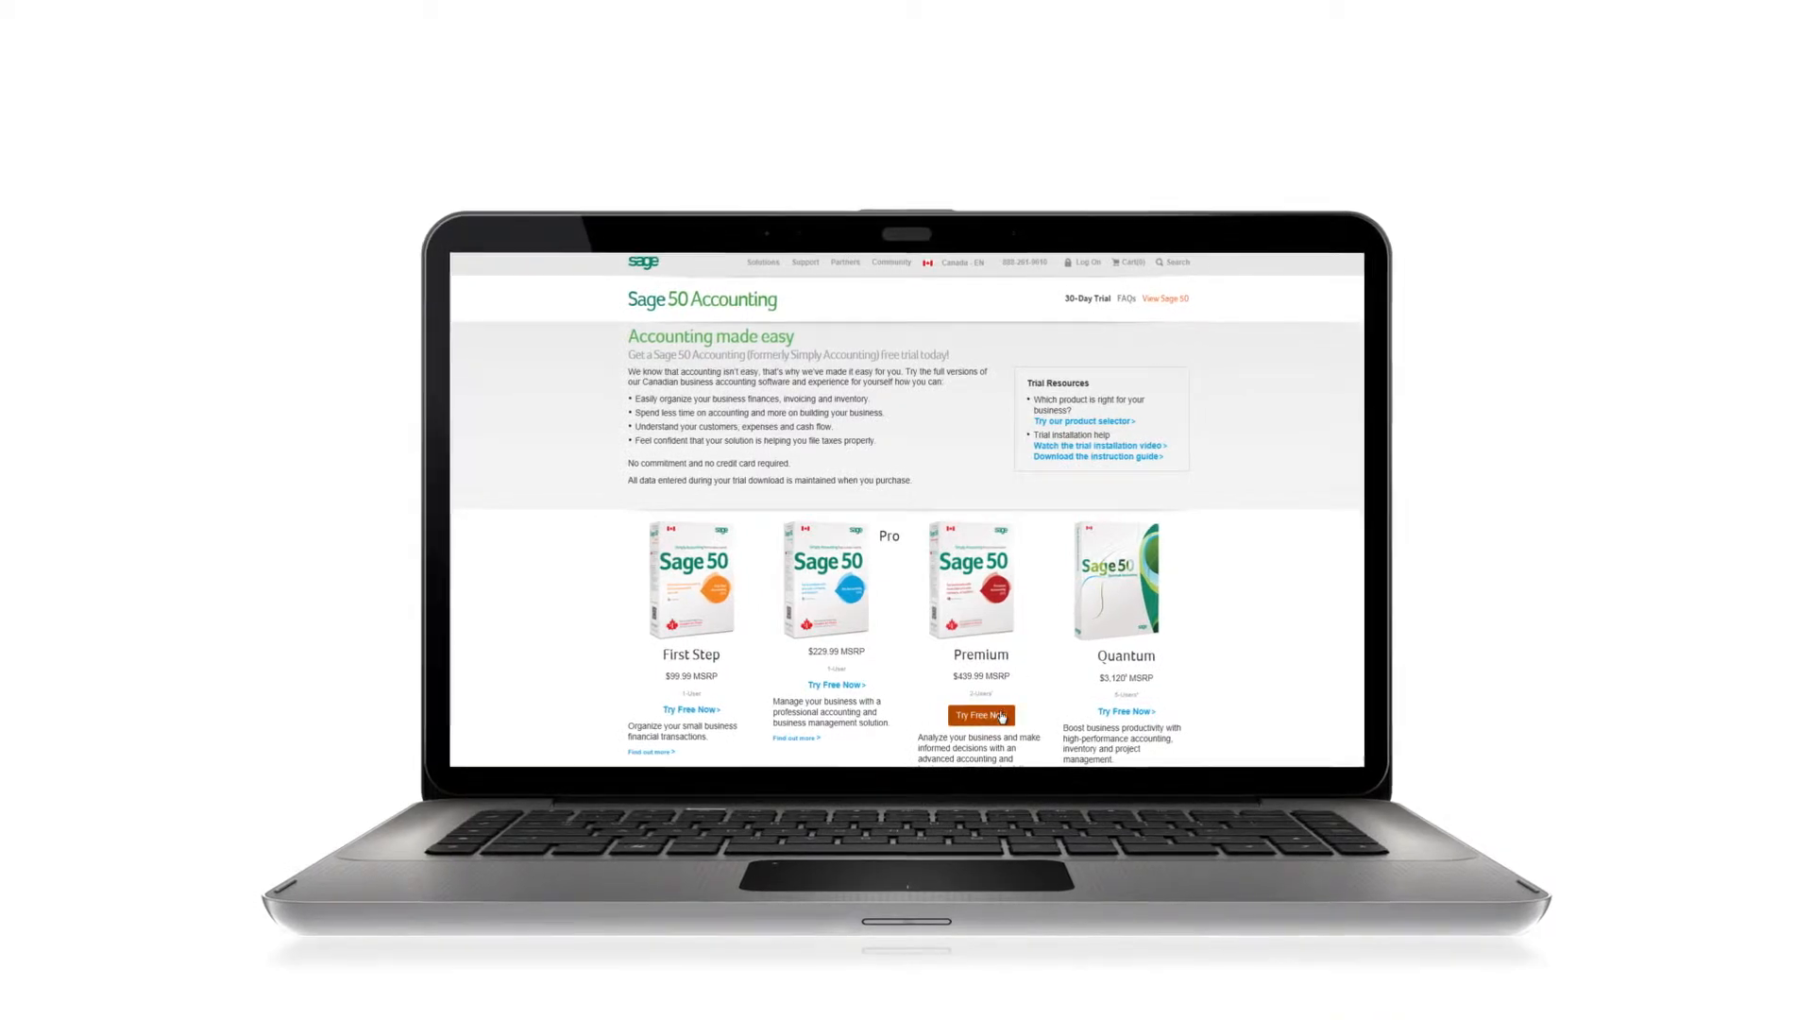
Step: Request the Premium 30-day trial, download the installer from the email to the desktop and launch it
click(980, 717)
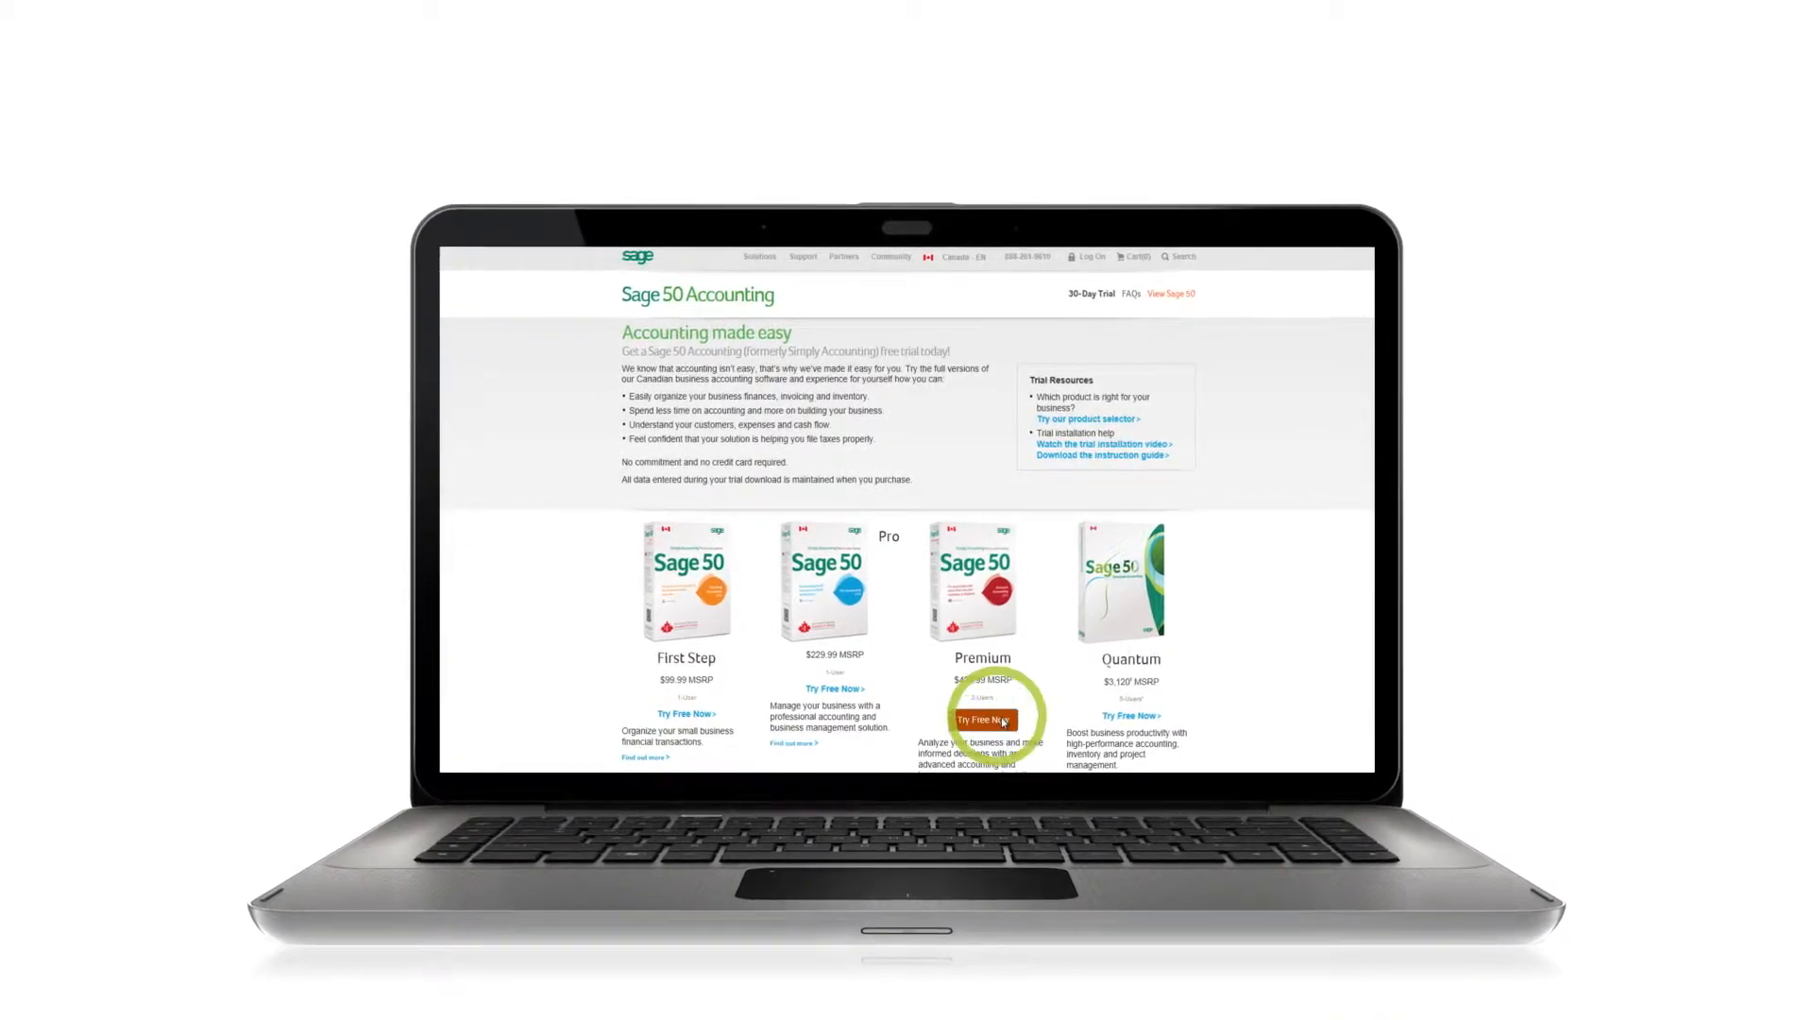
click(982, 720)
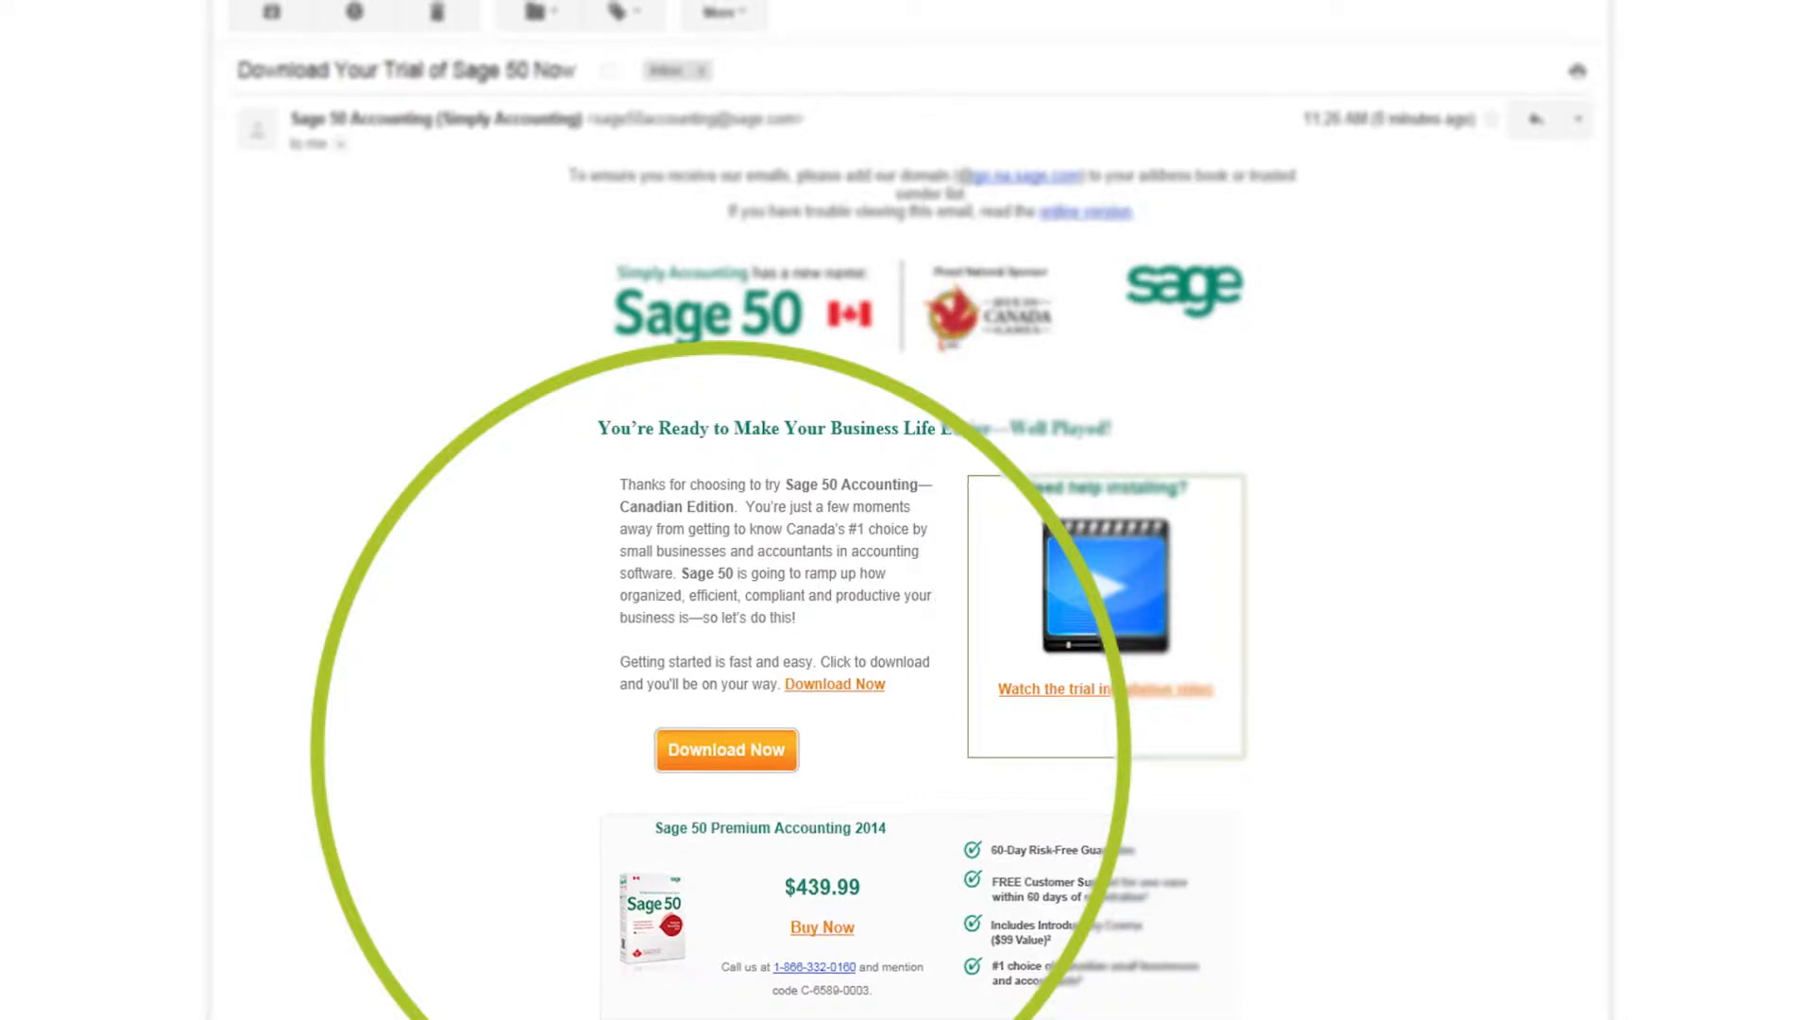
click(725, 749)
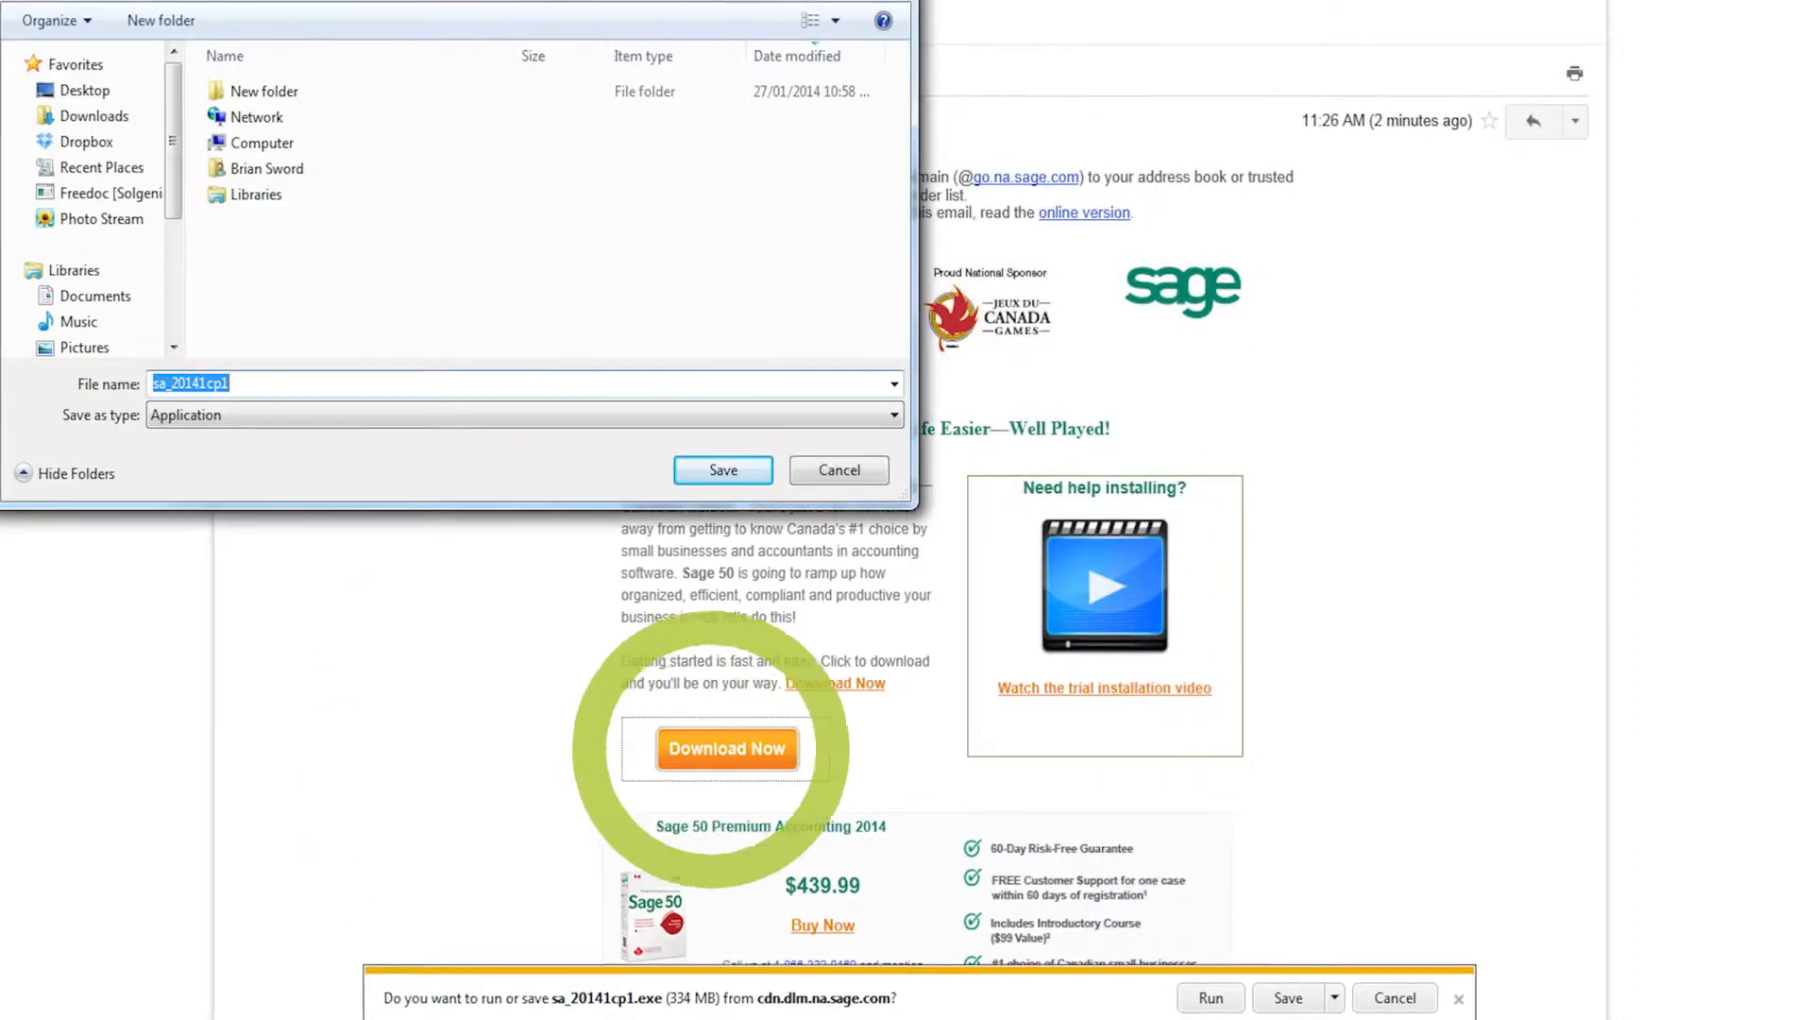
click(721, 470)
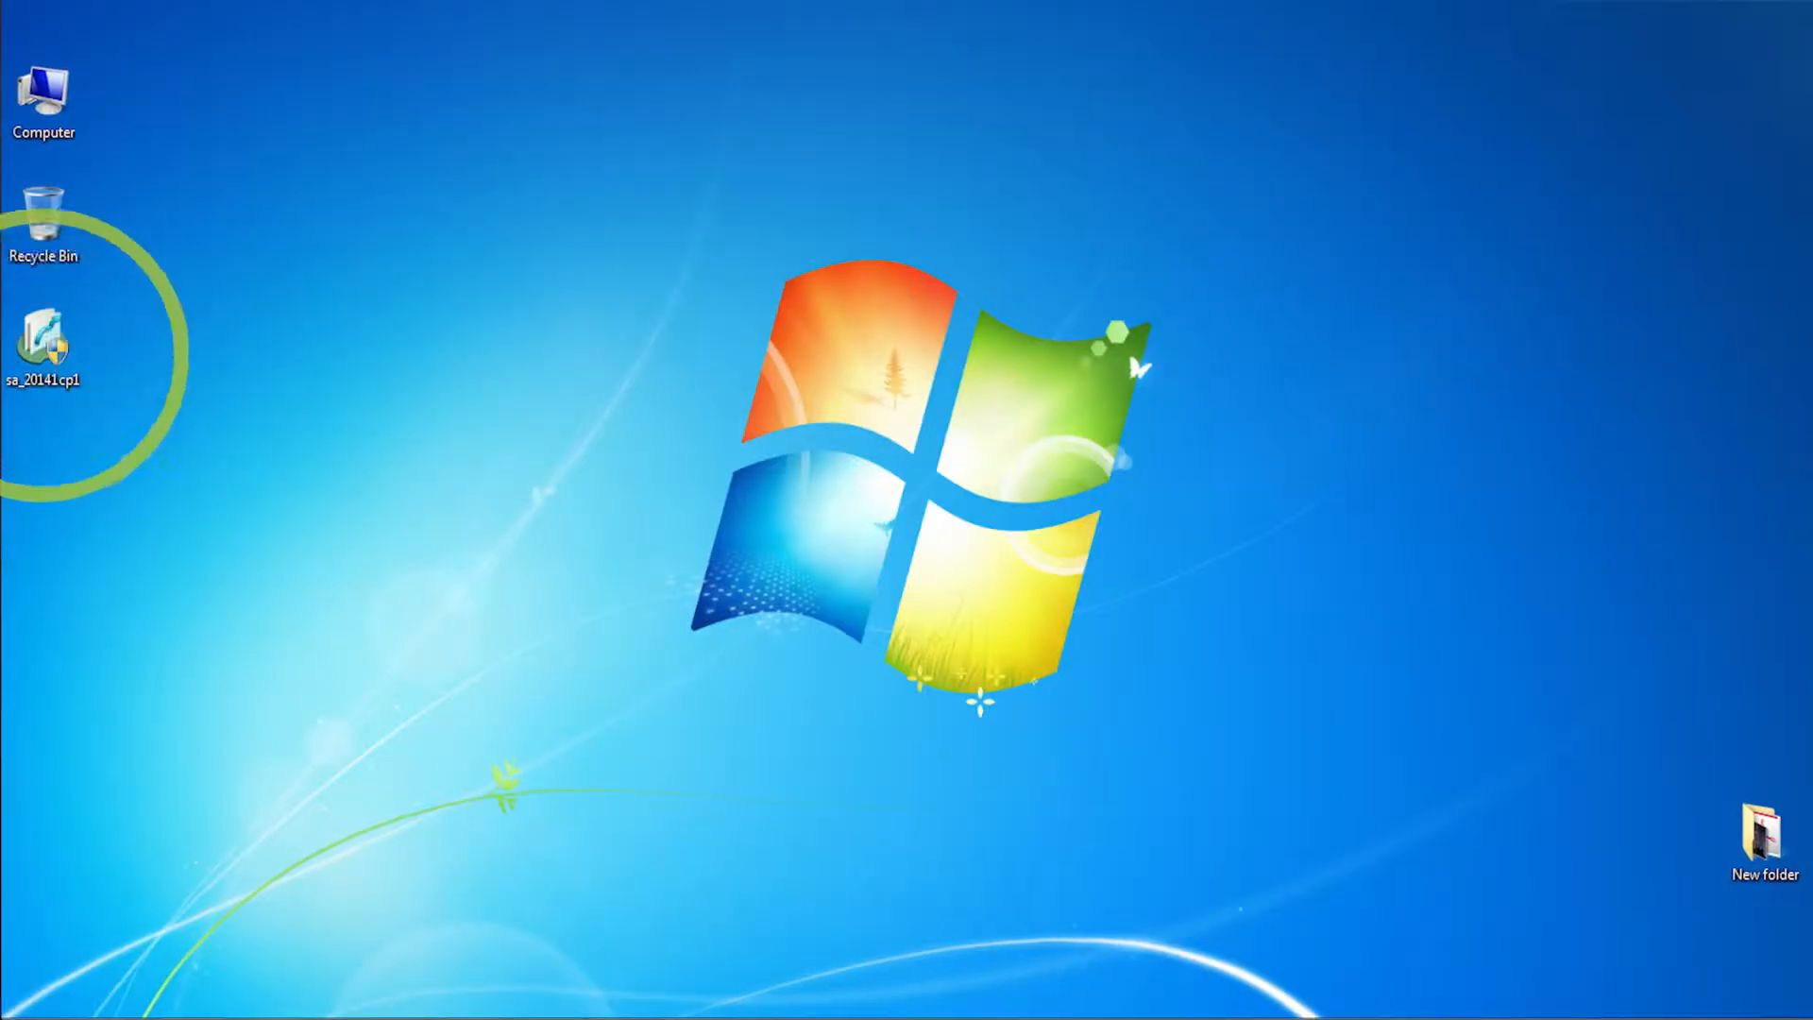
double_click(44, 348)
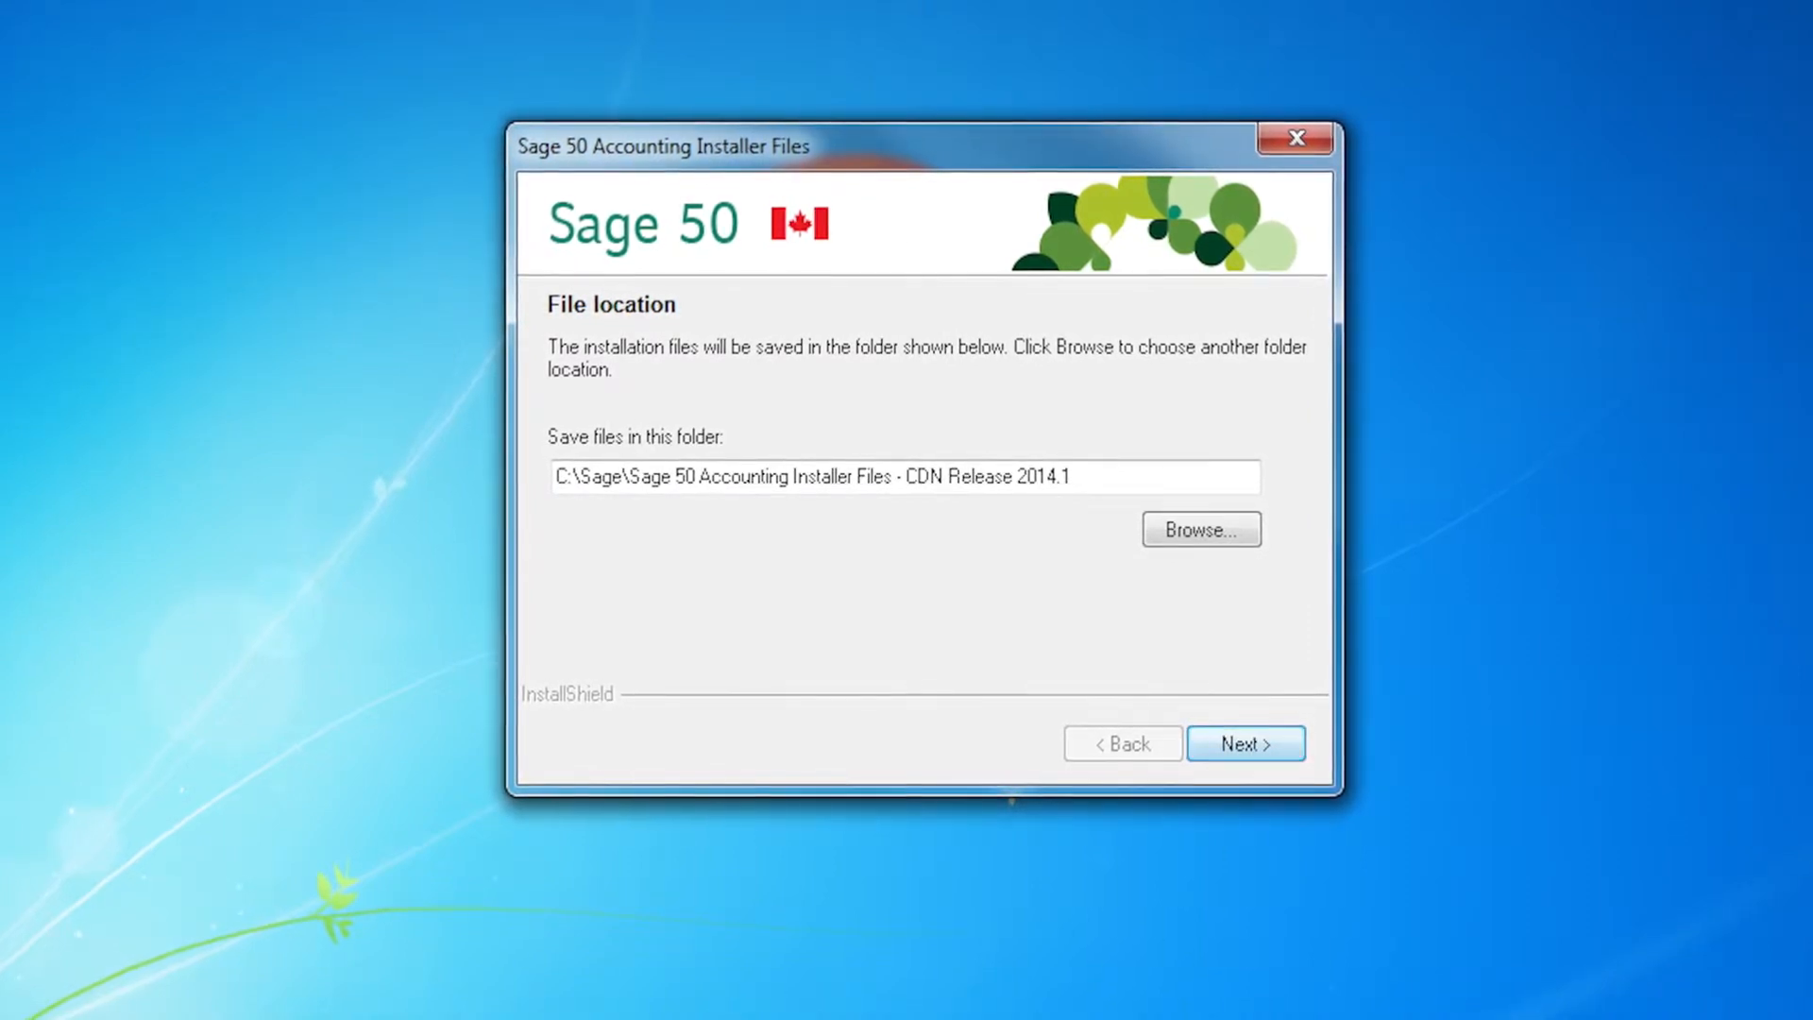
Step: Accept the default installer-files folder and keep English as the installation language
click(1244, 744)
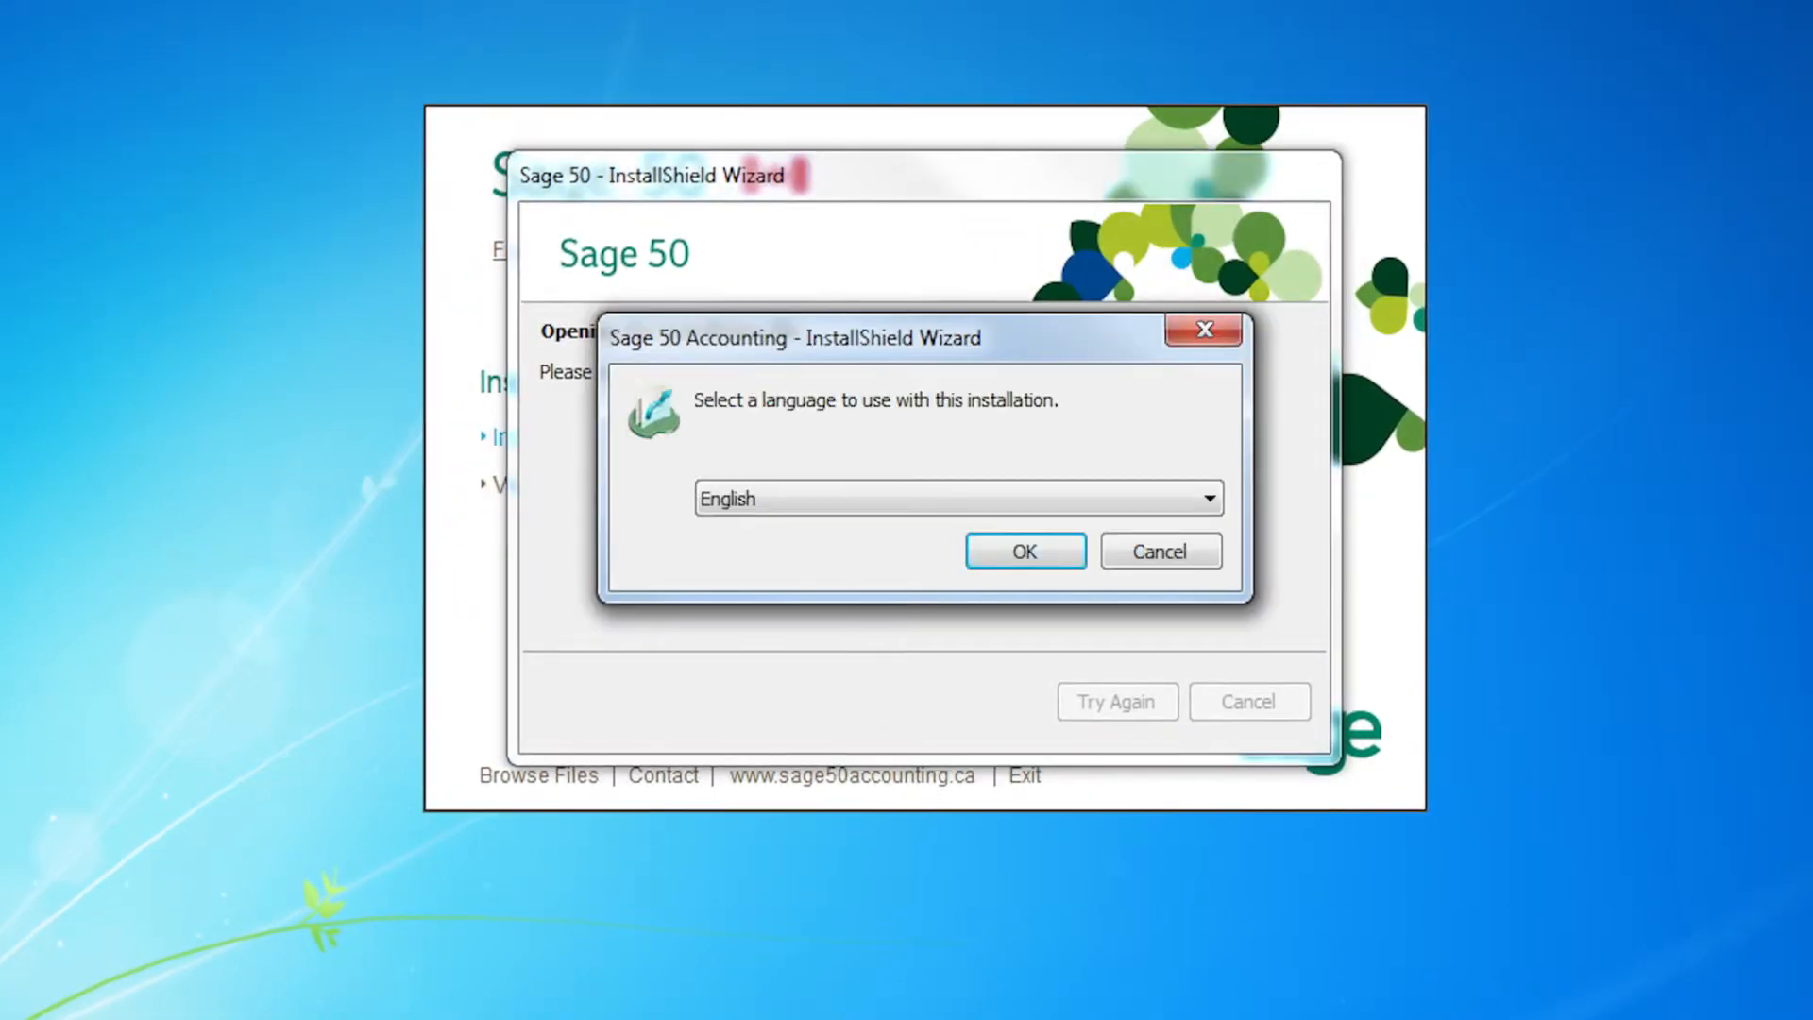
click(1022, 549)
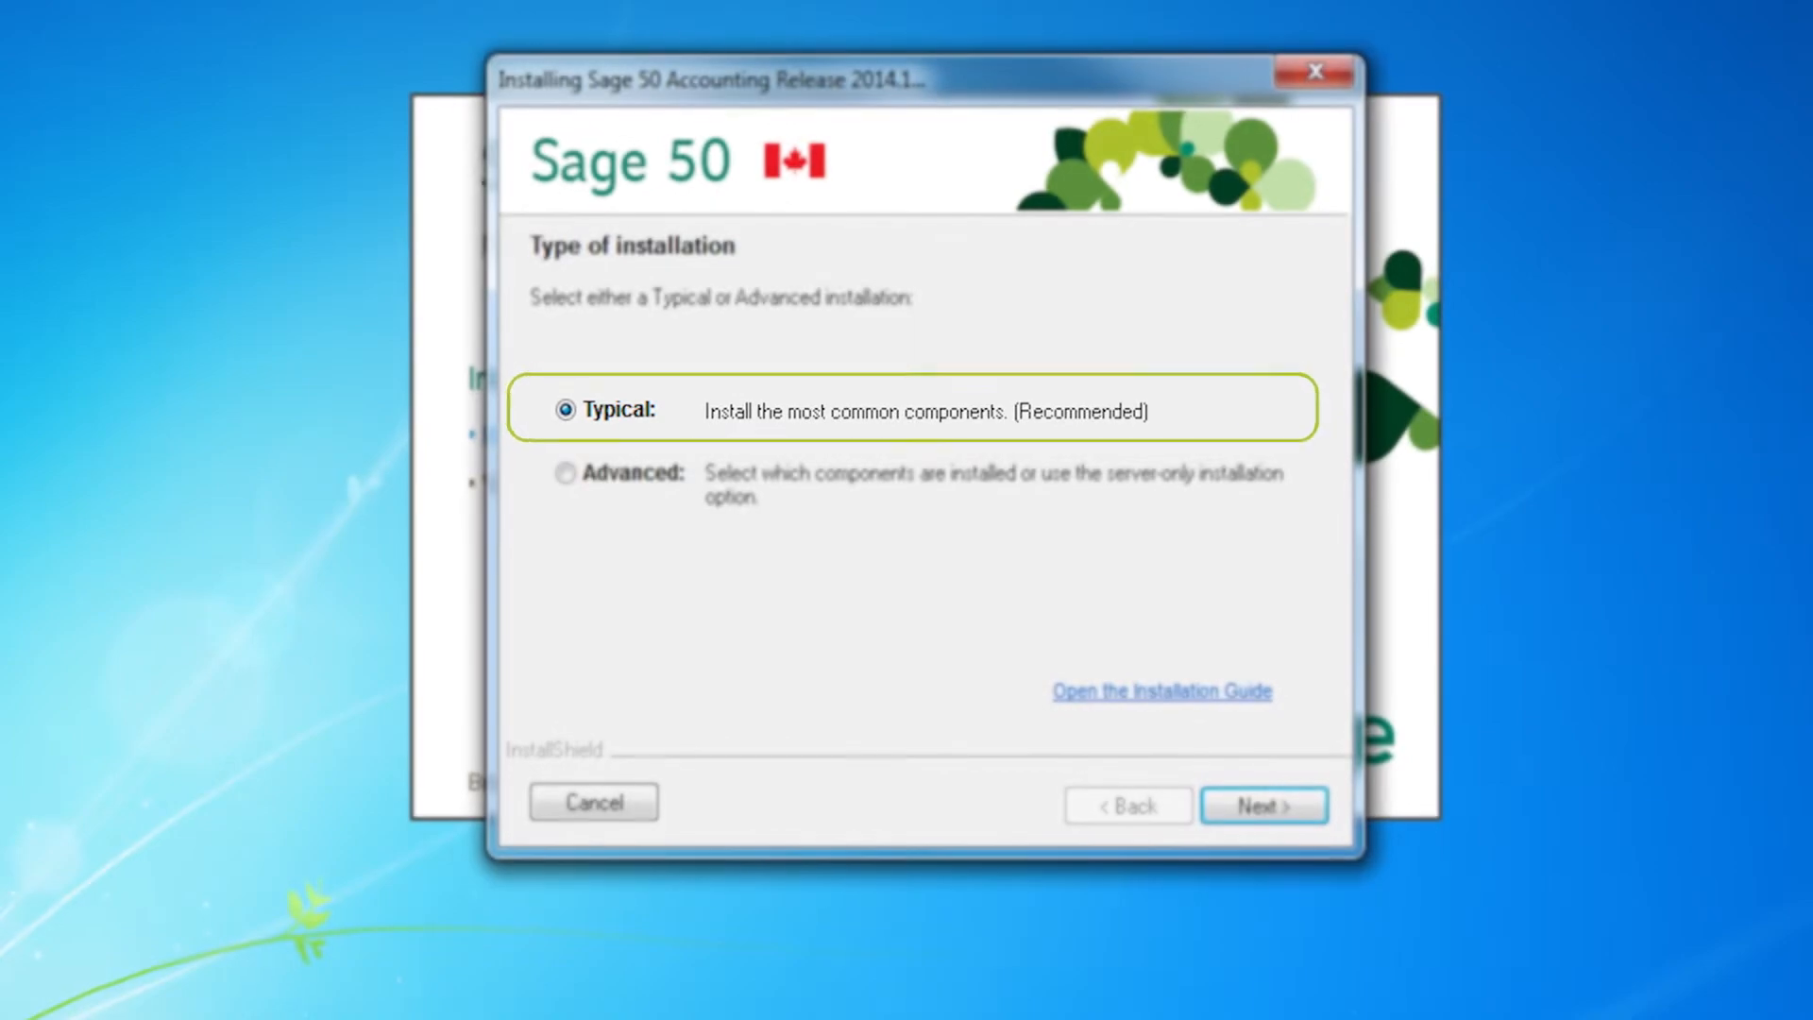
Step: Proceed with a Typical install of the 30-day trial version of Sage 50 Premium Accounting
click(1265, 804)
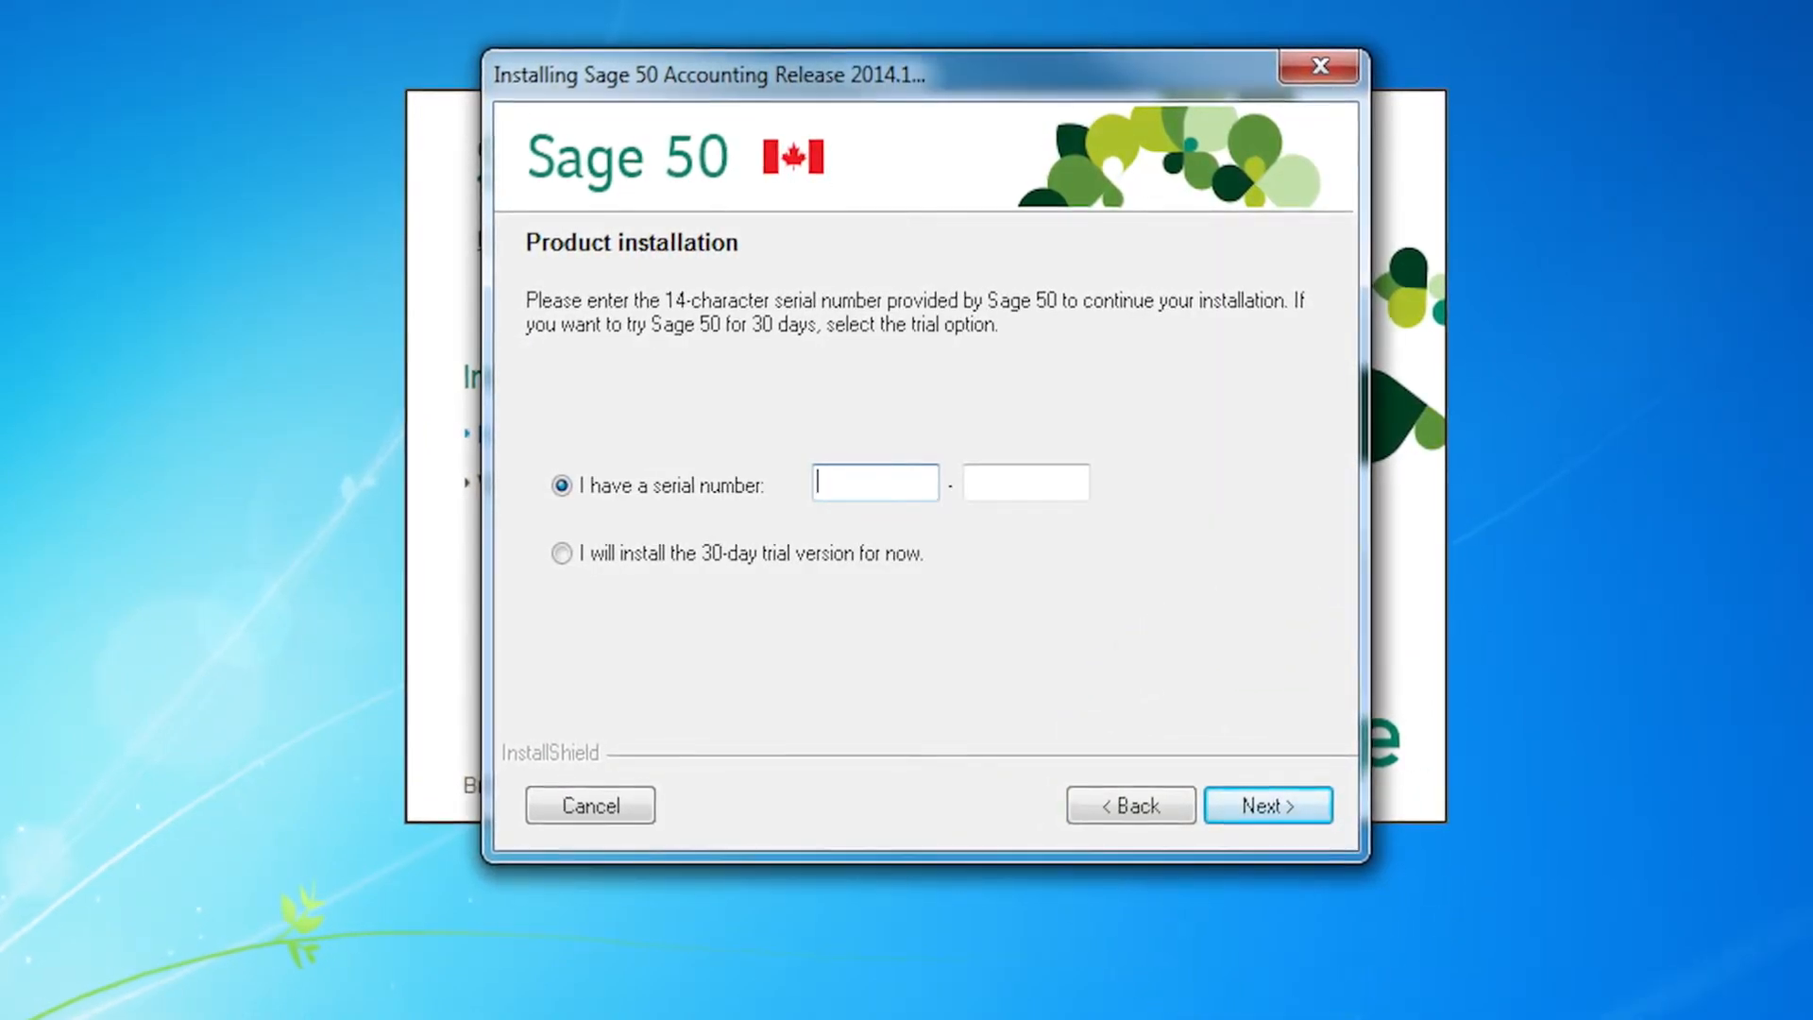
click(563, 553)
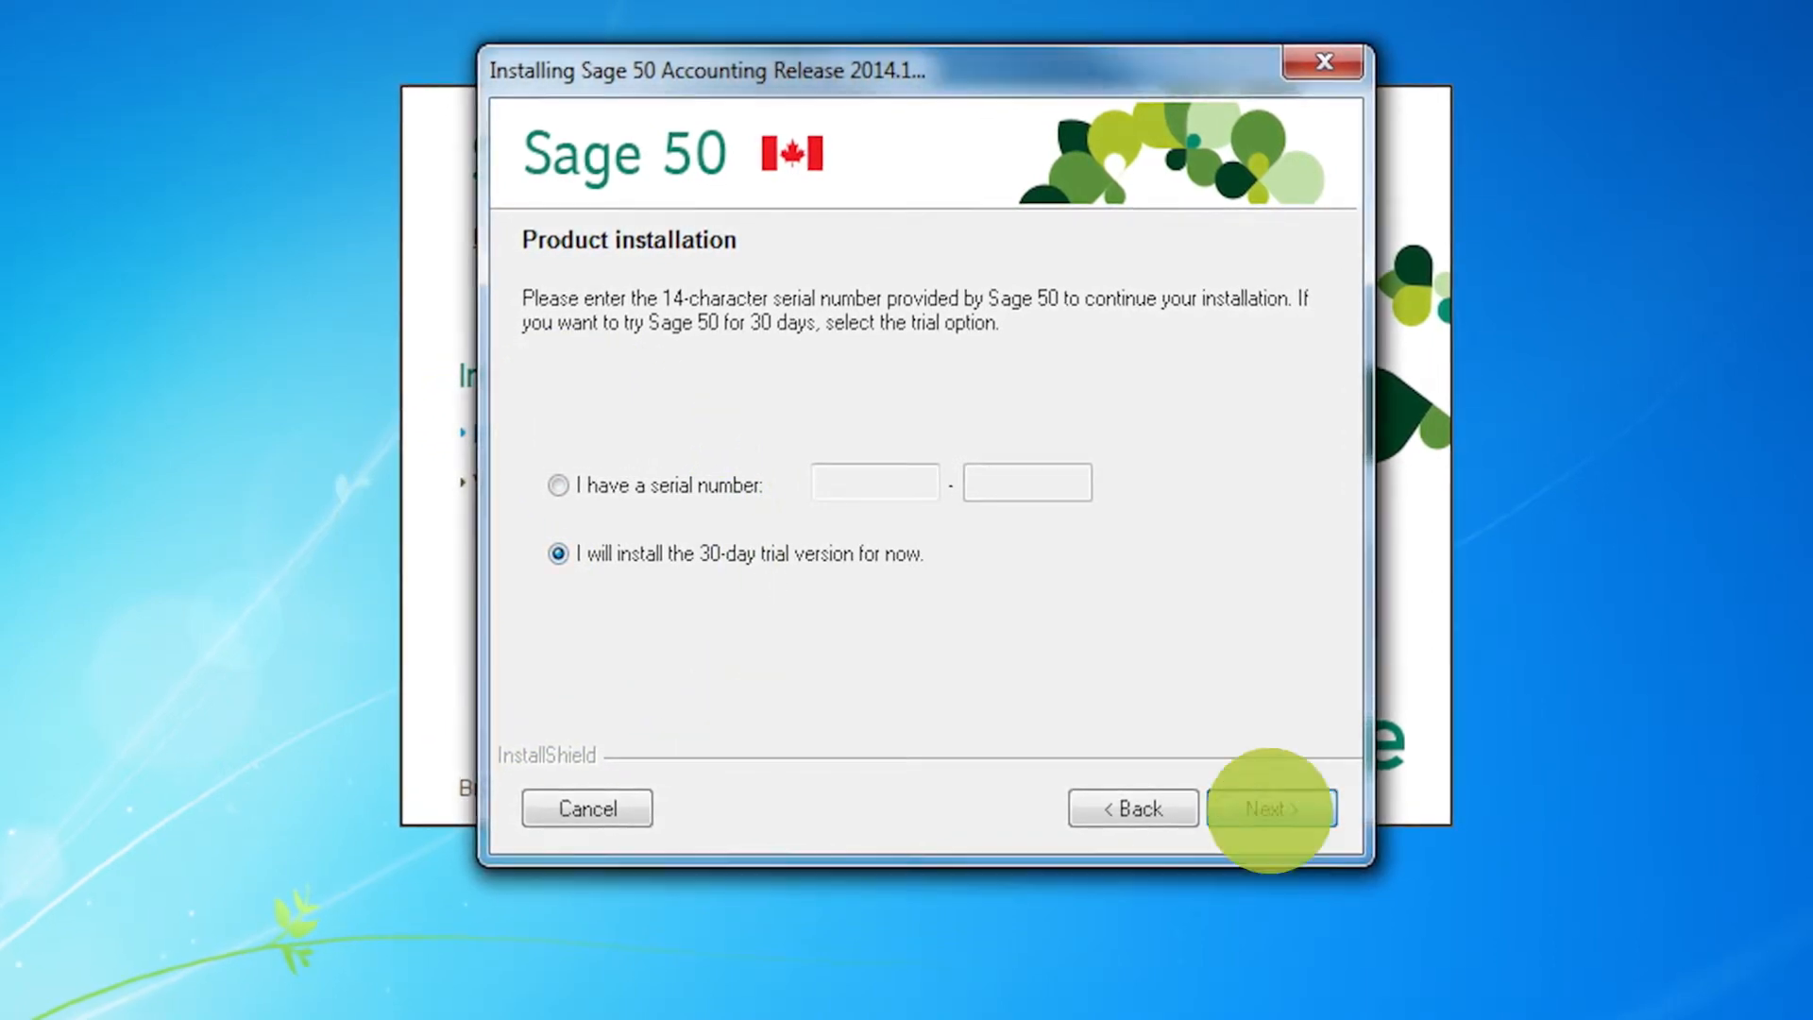
click(1271, 806)
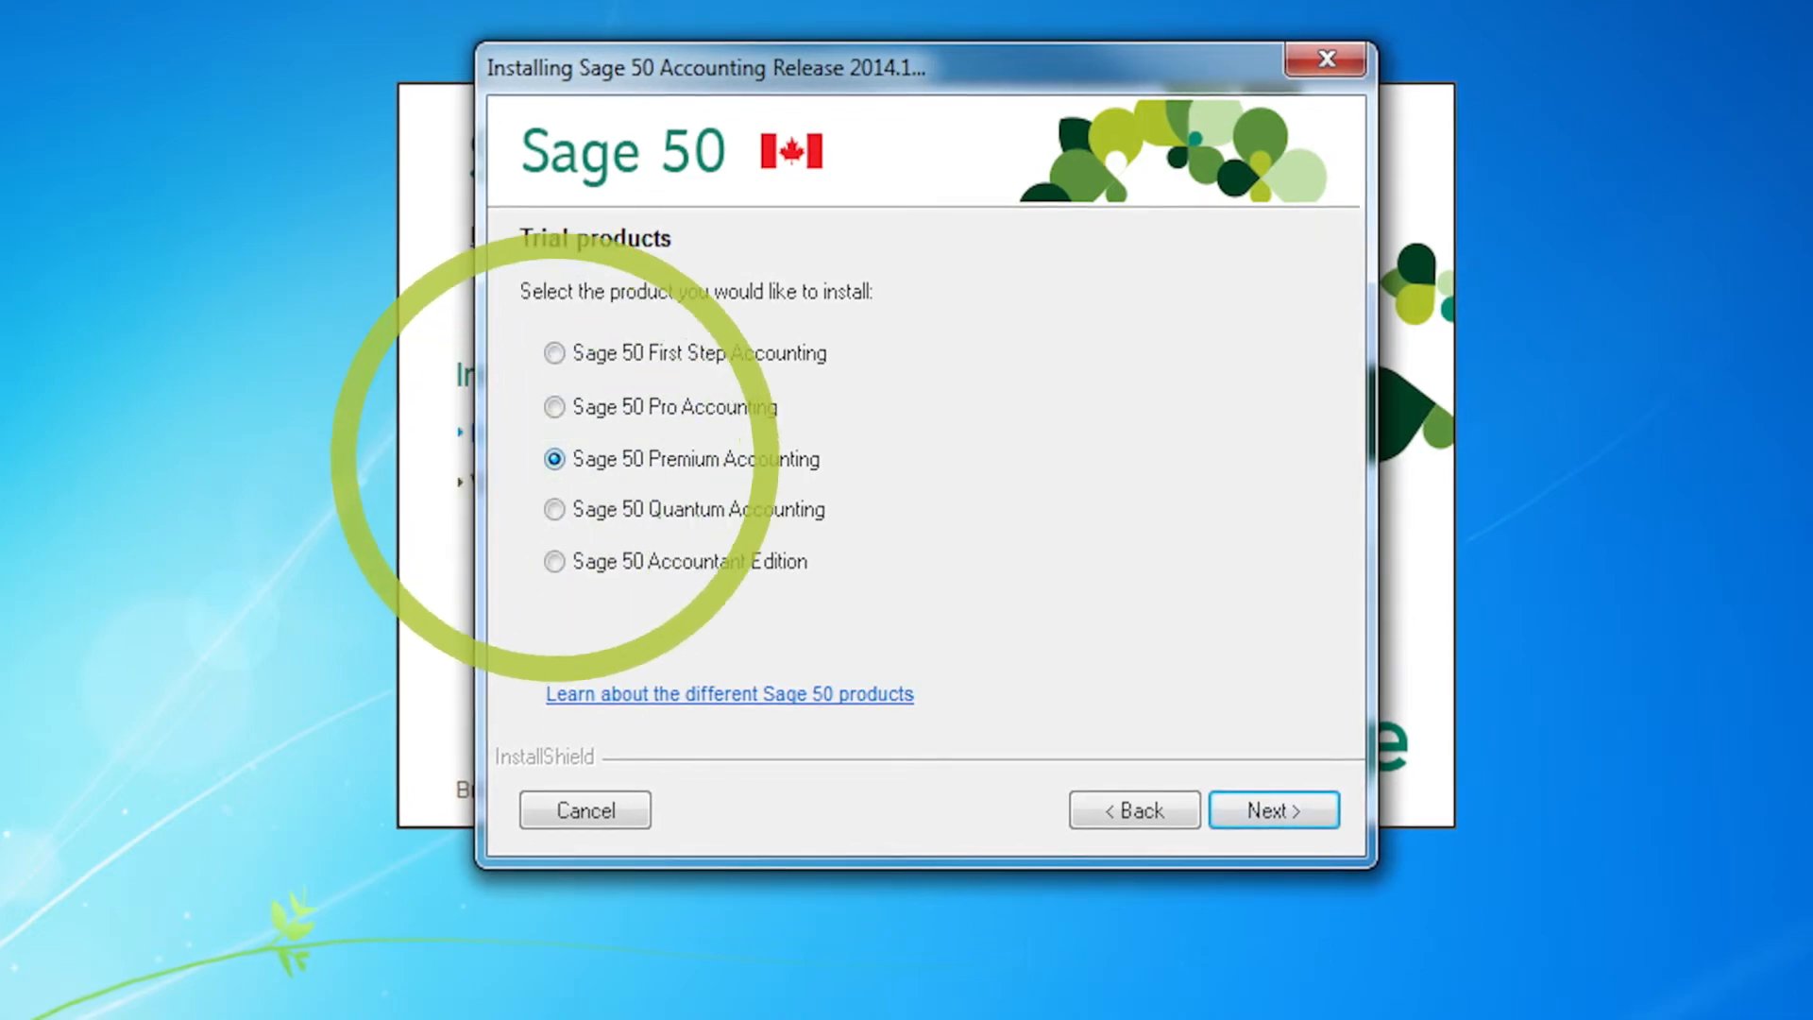
click(1272, 810)
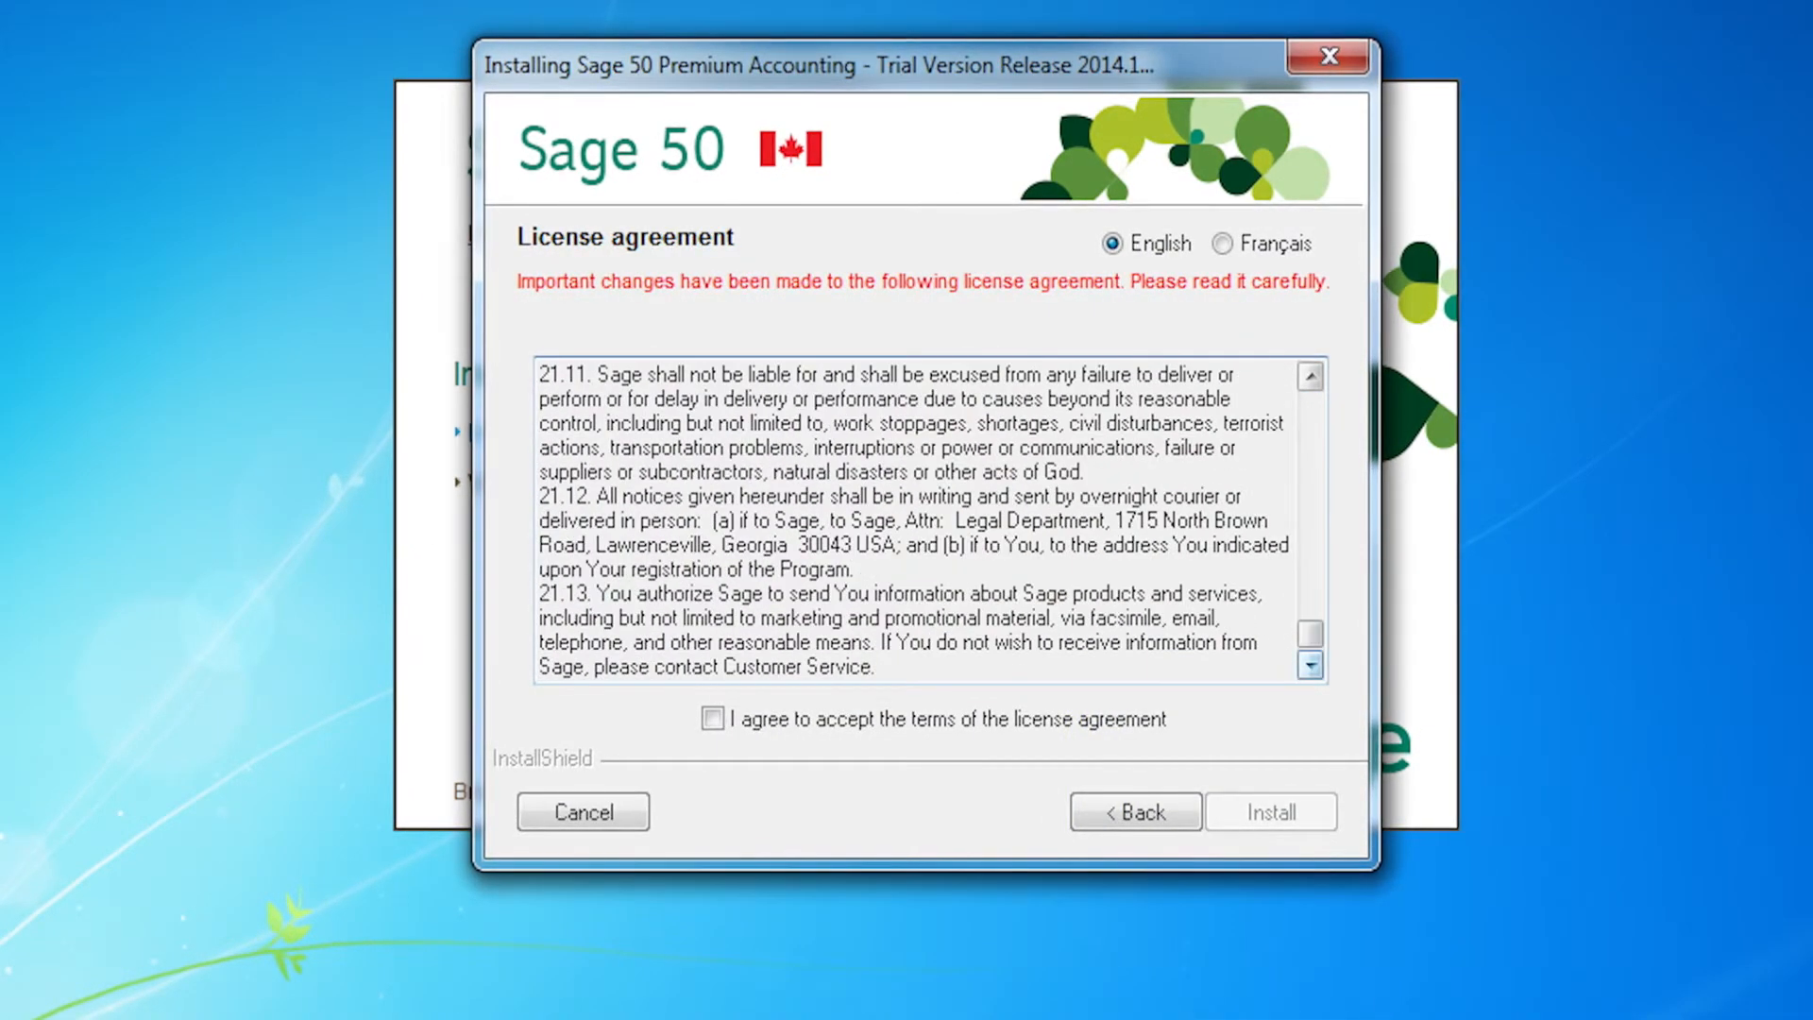
Step: Accept the license agreement, run the installation and finish setup with Open Sage 50 checked
click(712, 718)
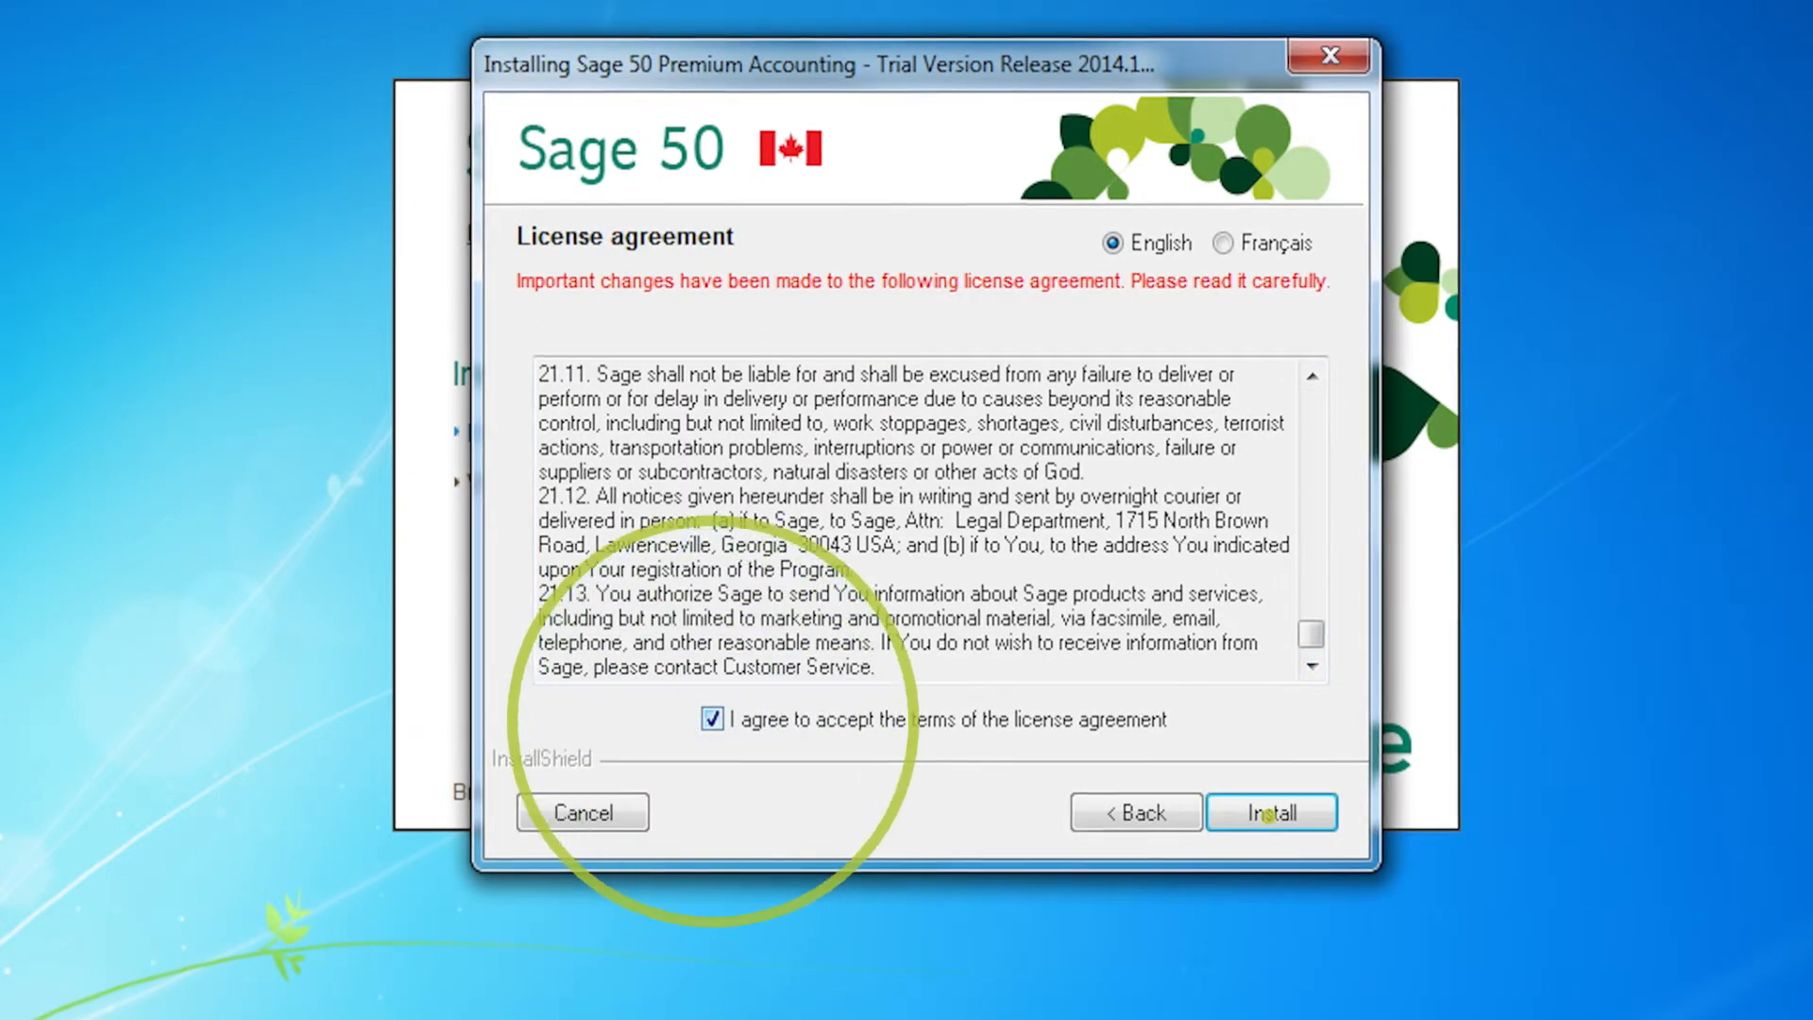
click(1269, 813)
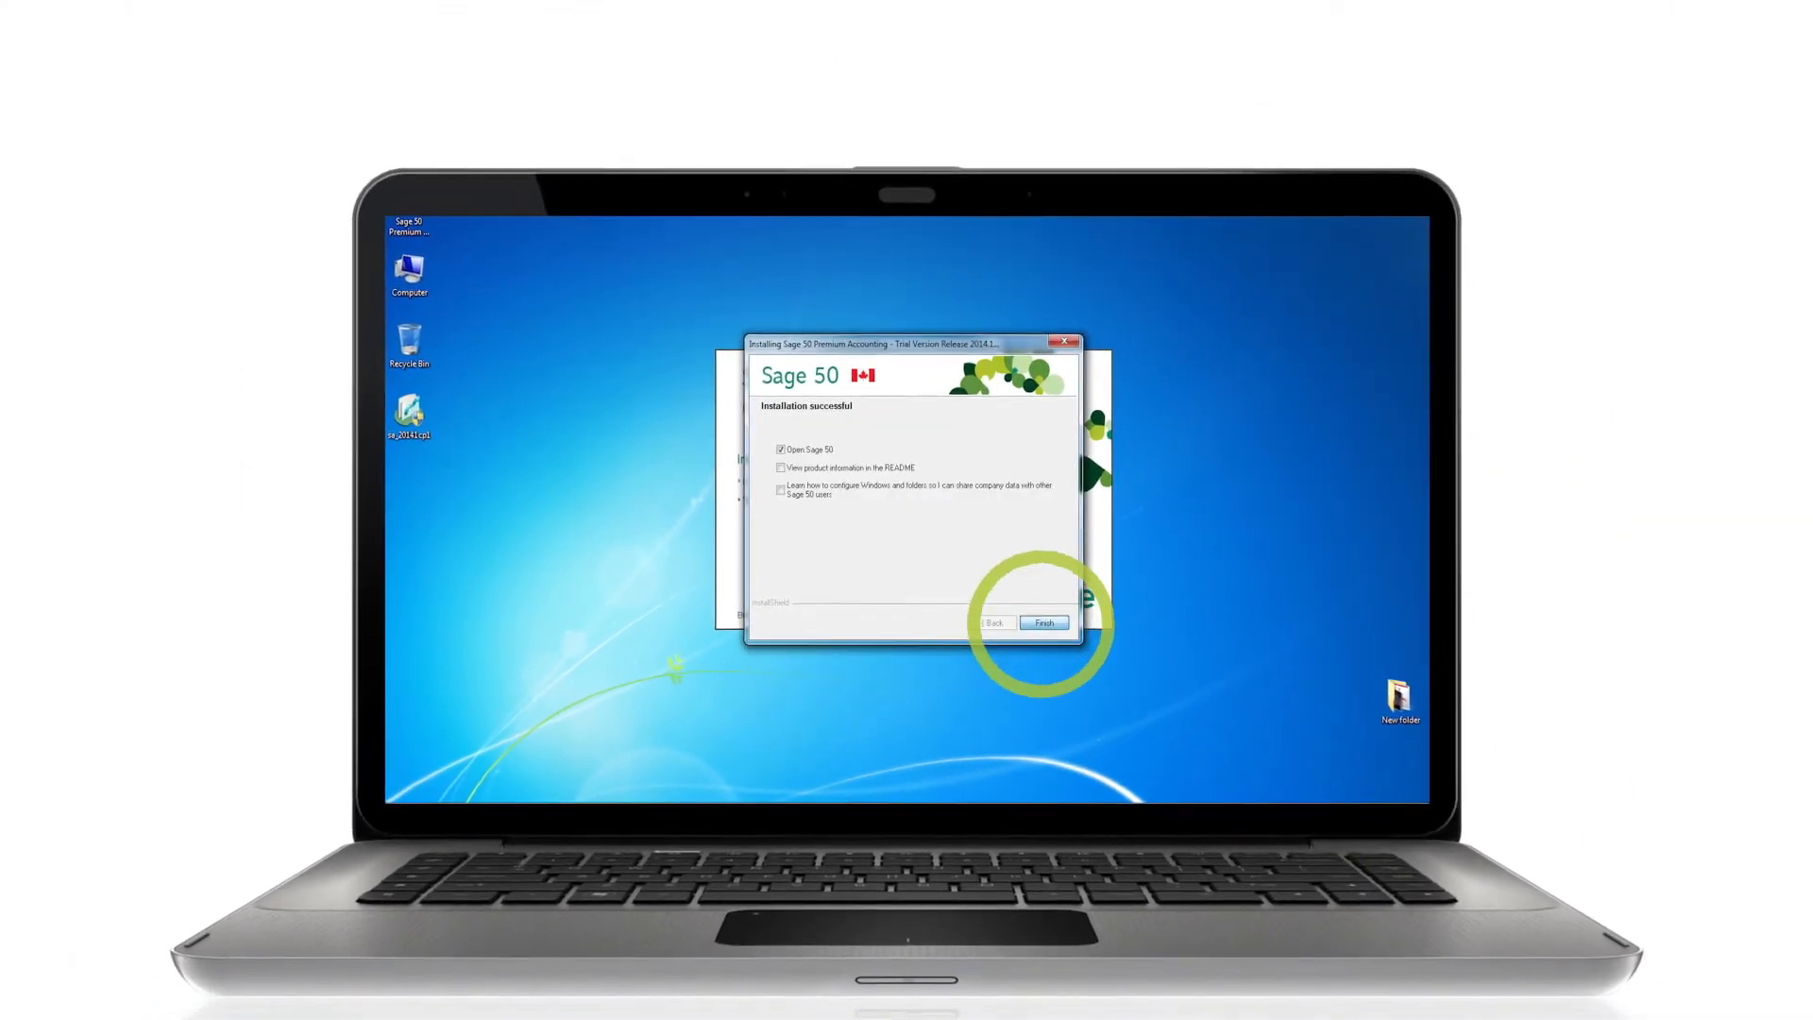
click(1043, 622)
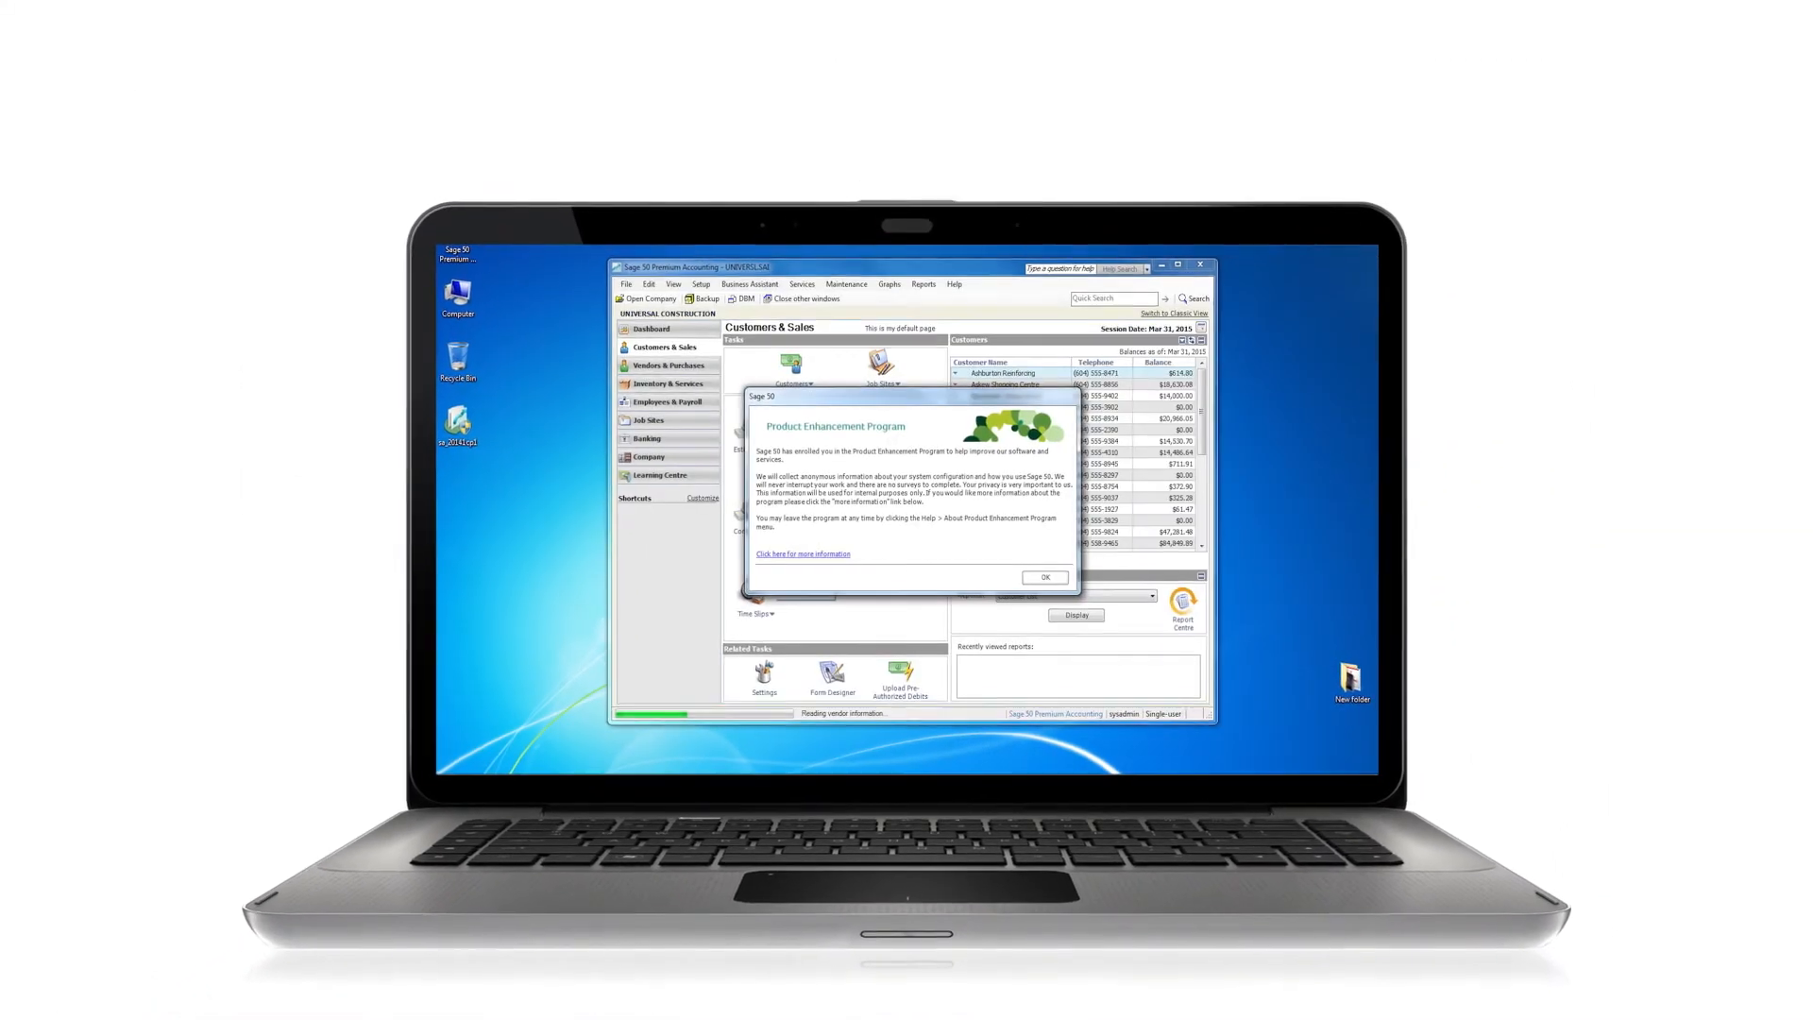